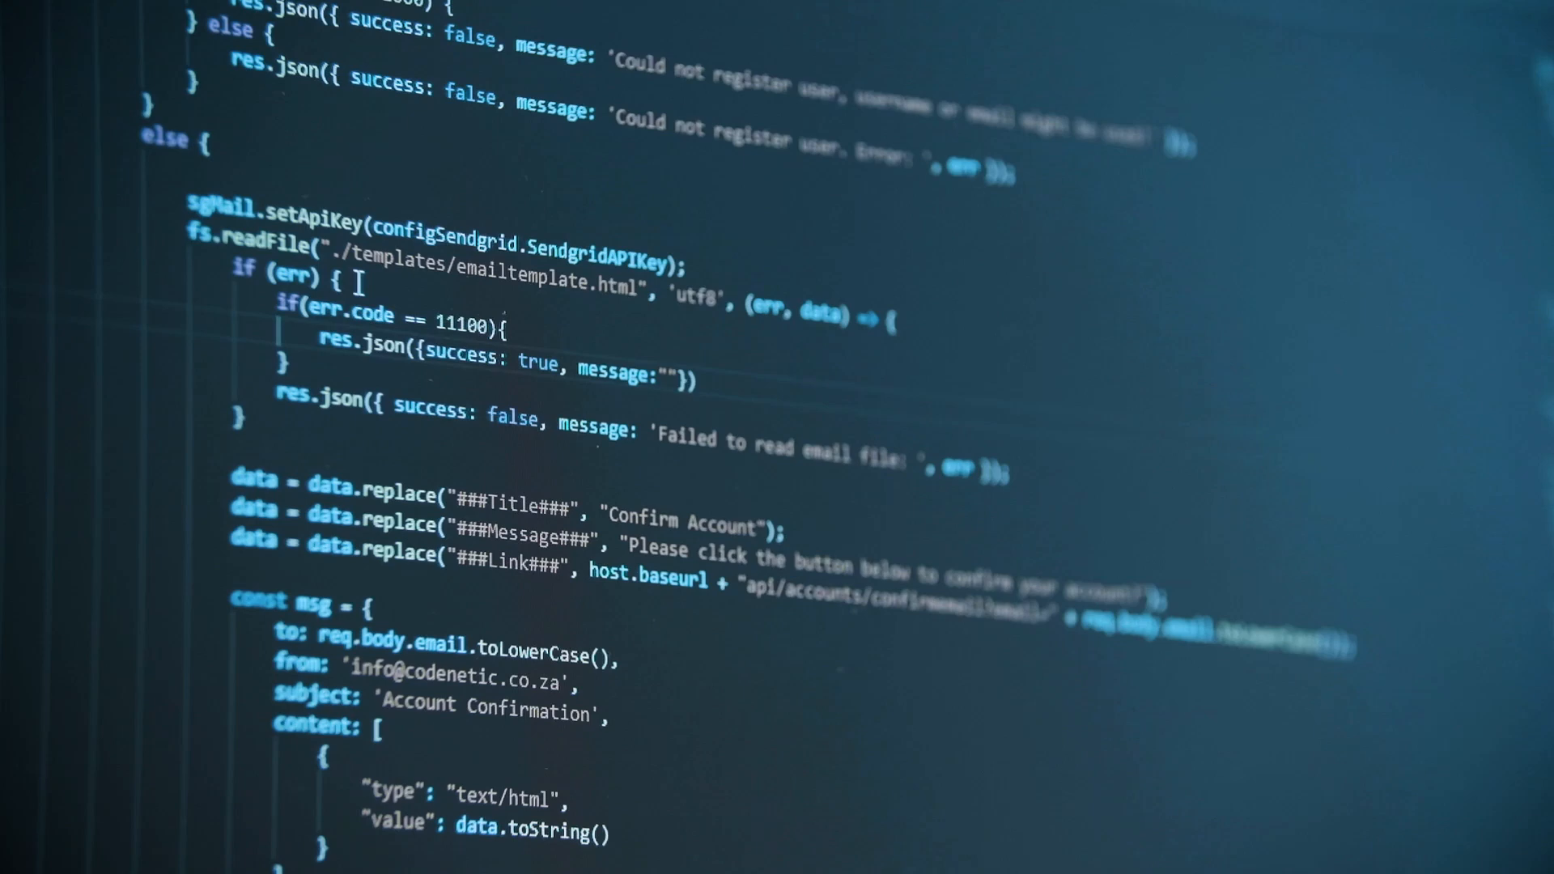
{"action": "type", "text": "Failed wit"}
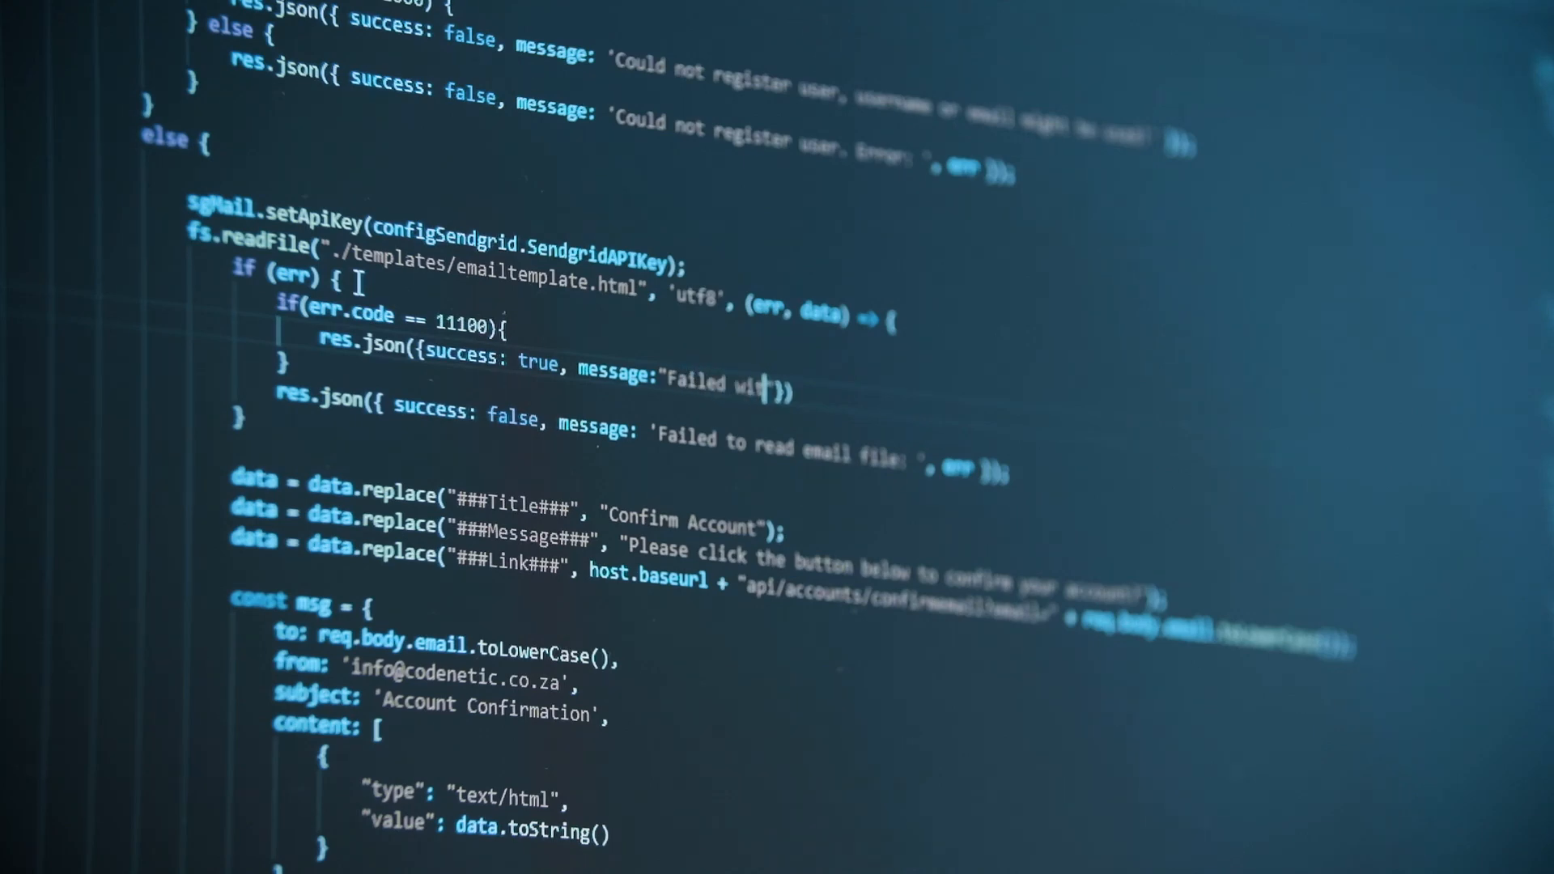